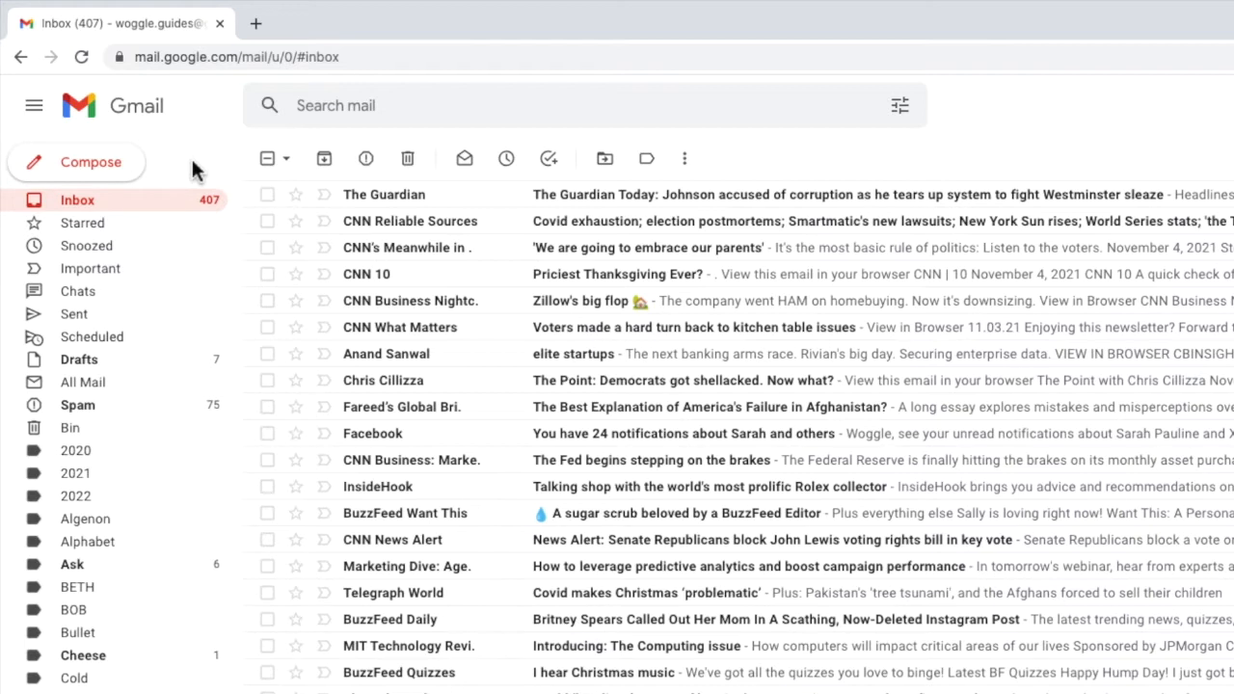
pyautogui.moveTo(338, 202)
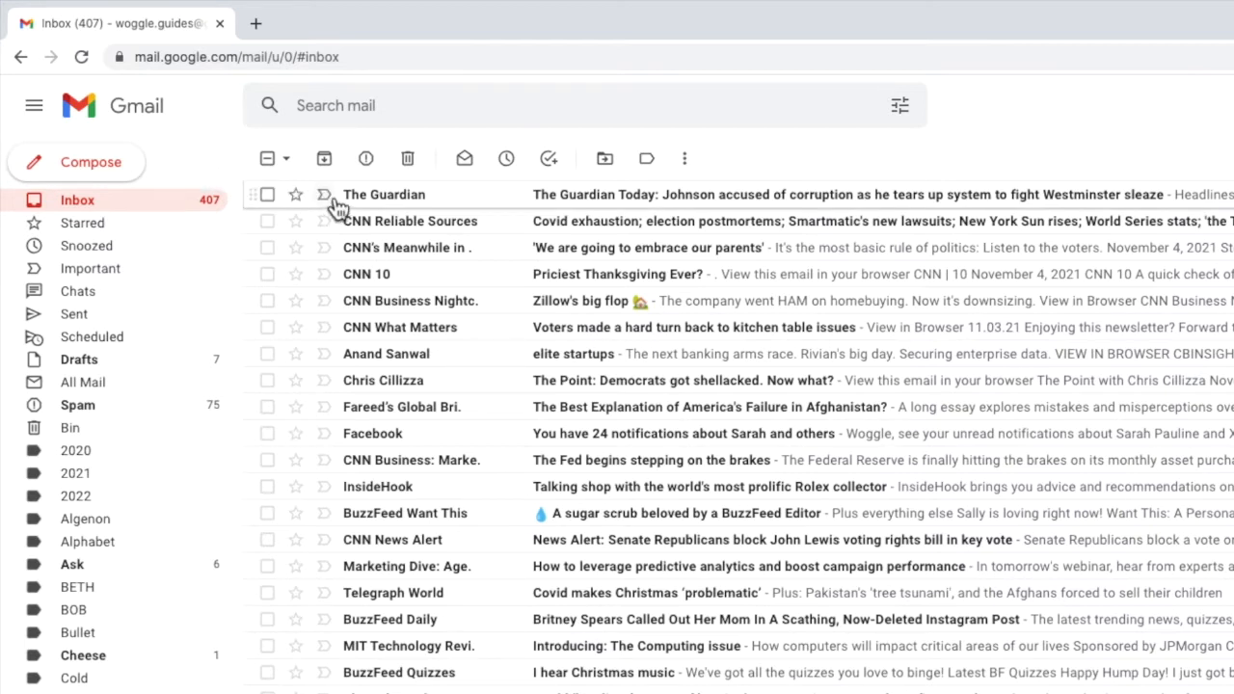
pyautogui.moveTo(324, 195)
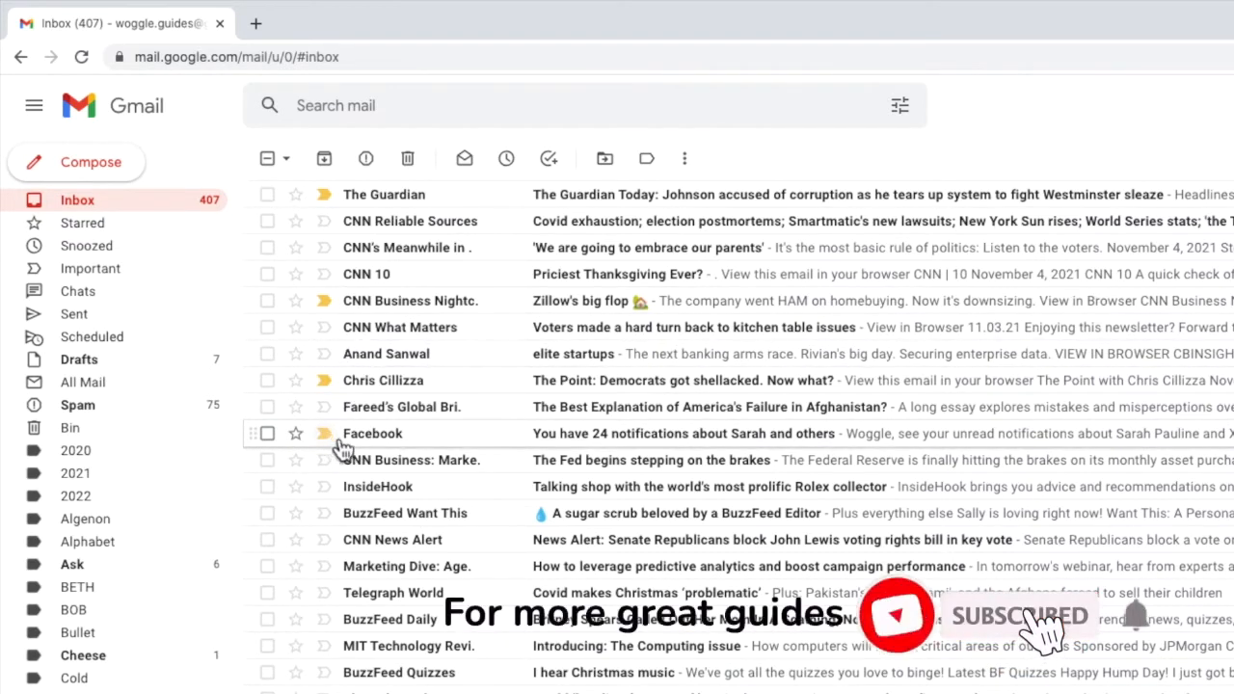
pyautogui.moveTo(497, 421)
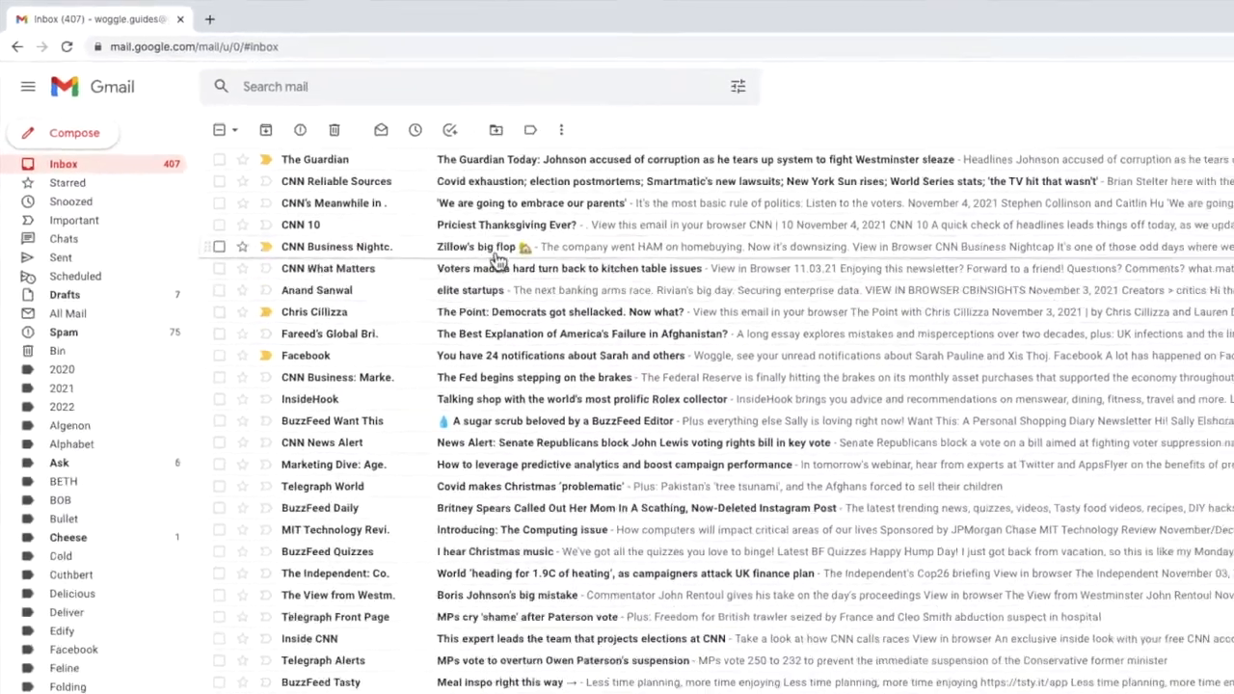
# Read The Guardian email, then step through conversations with J/K to reach CNN's 'We are going to embrace our parents'.
pyautogui.click(694, 158)
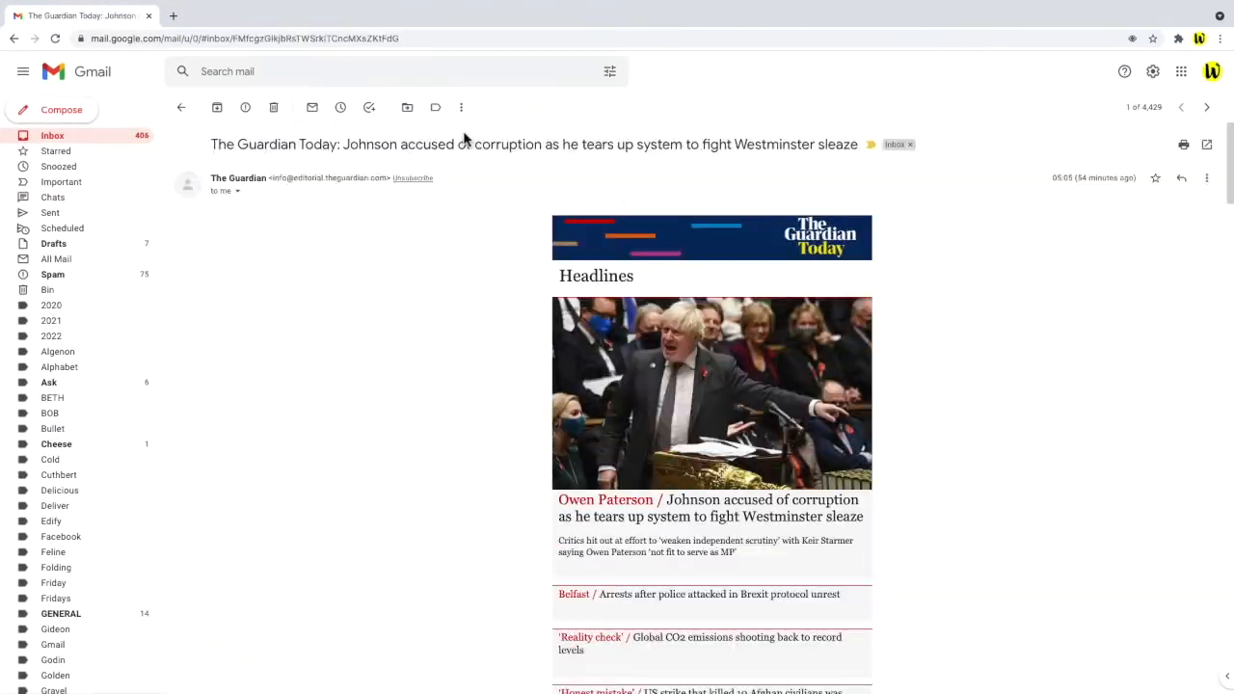
pyautogui.moveTo(821, 199)
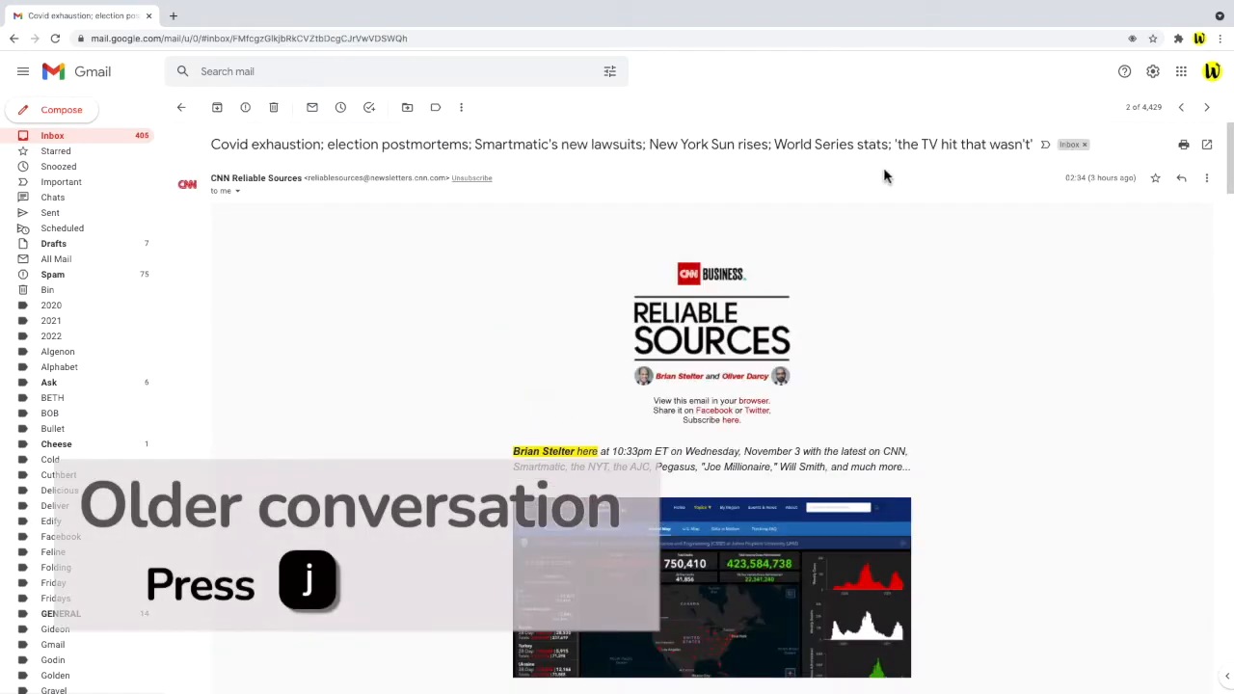
pyautogui.press('j')
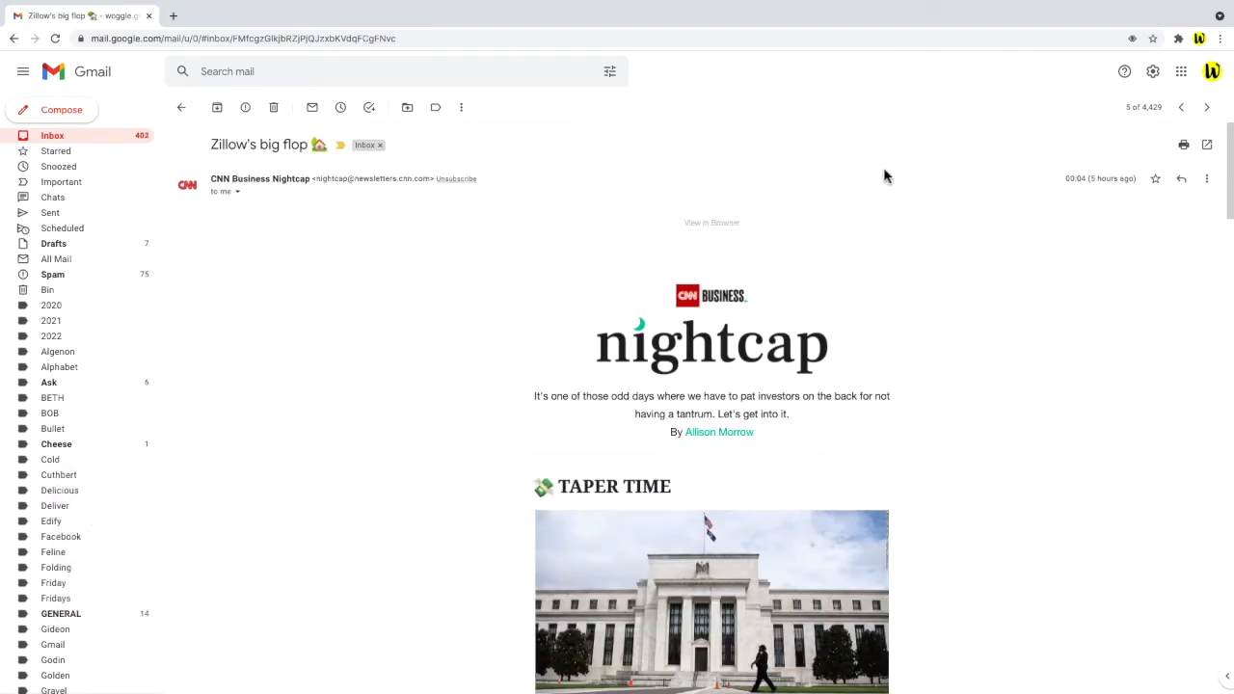
pyautogui.press('k')
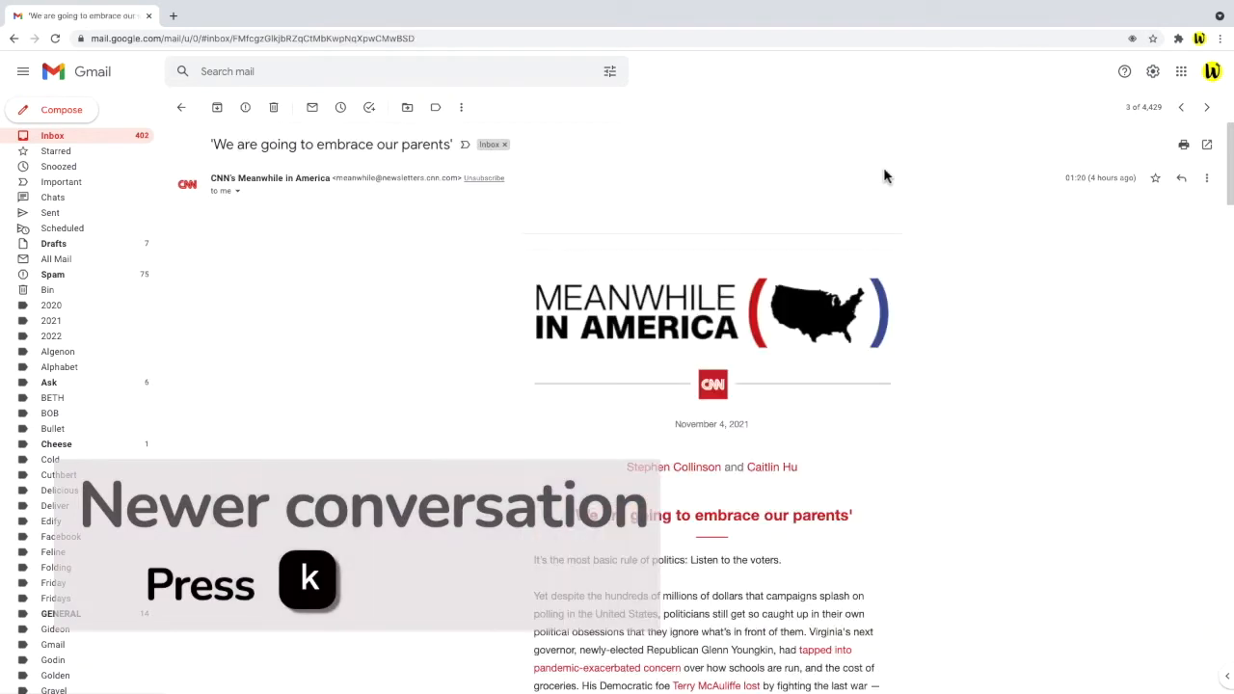
pyautogui.press('k')
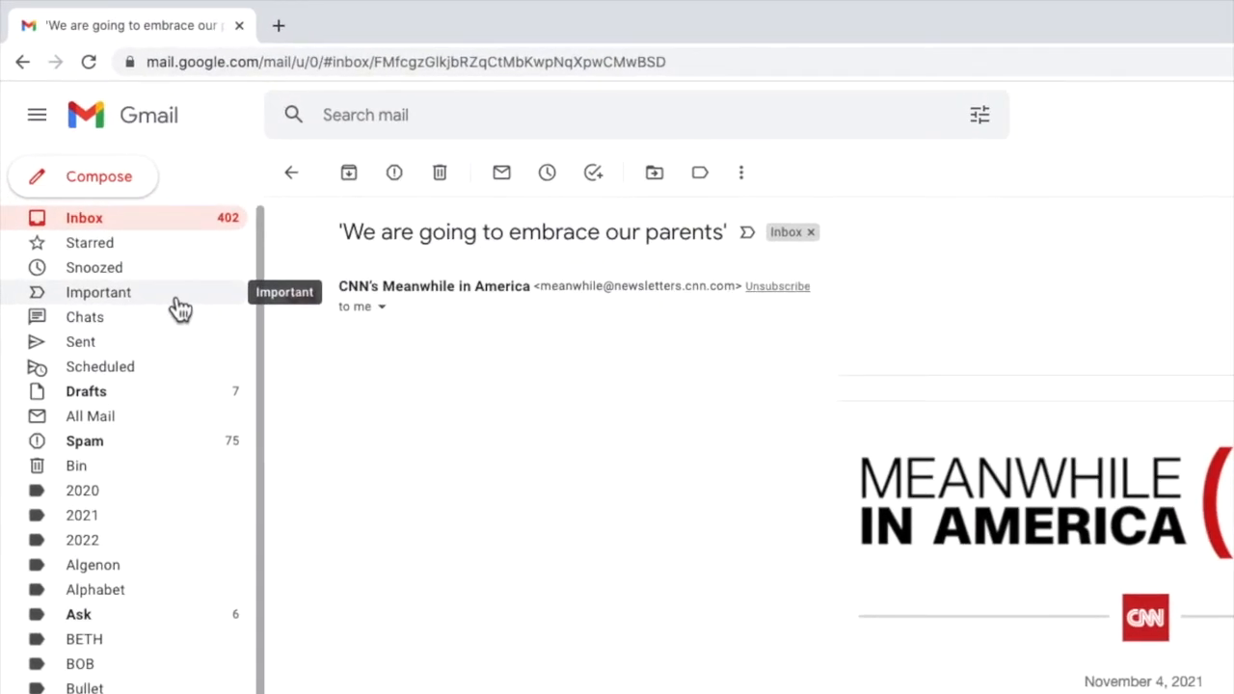
# Filter to Important, star The Guardian message, and search 'is:important is:starred' to list four results.
pyautogui.click(96, 293)
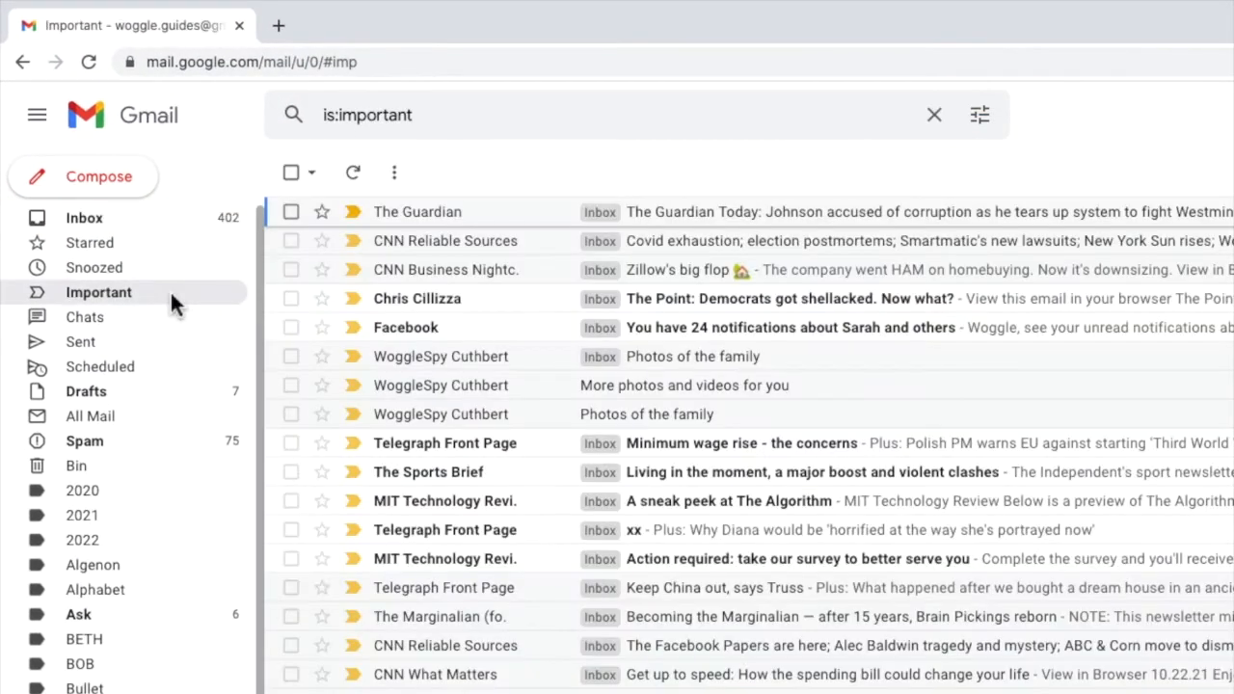
pyautogui.moveTo(386, 250)
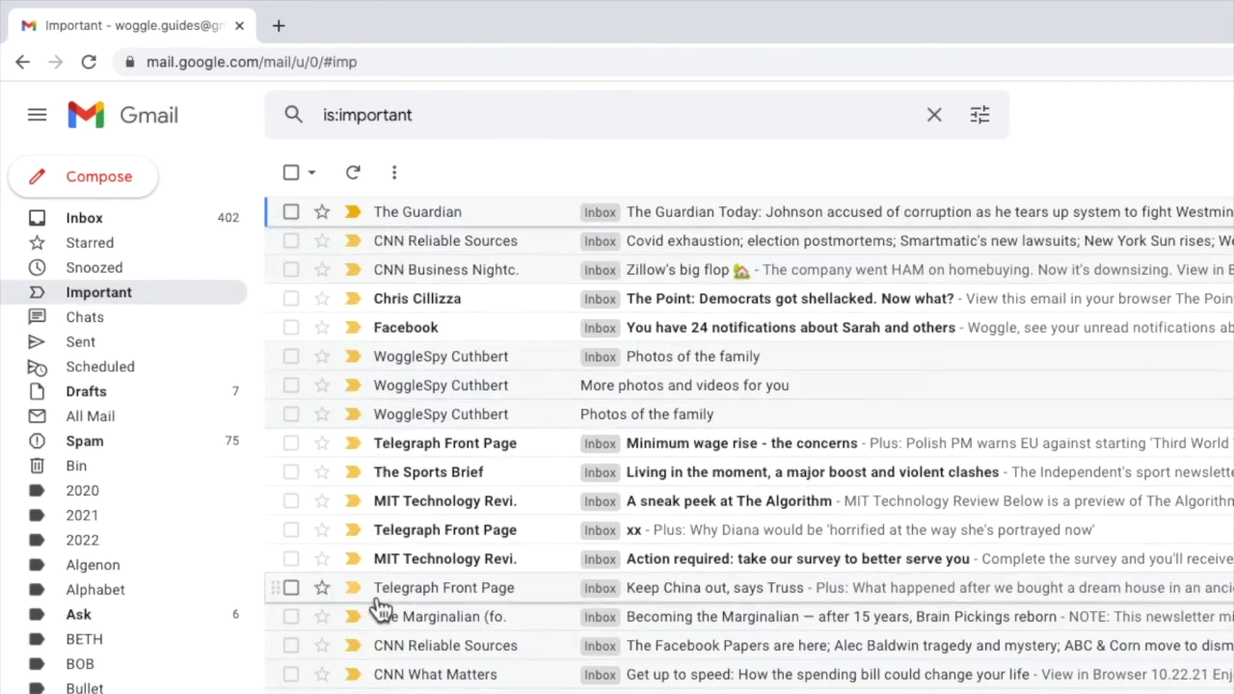
pyautogui.moveTo(775, 382)
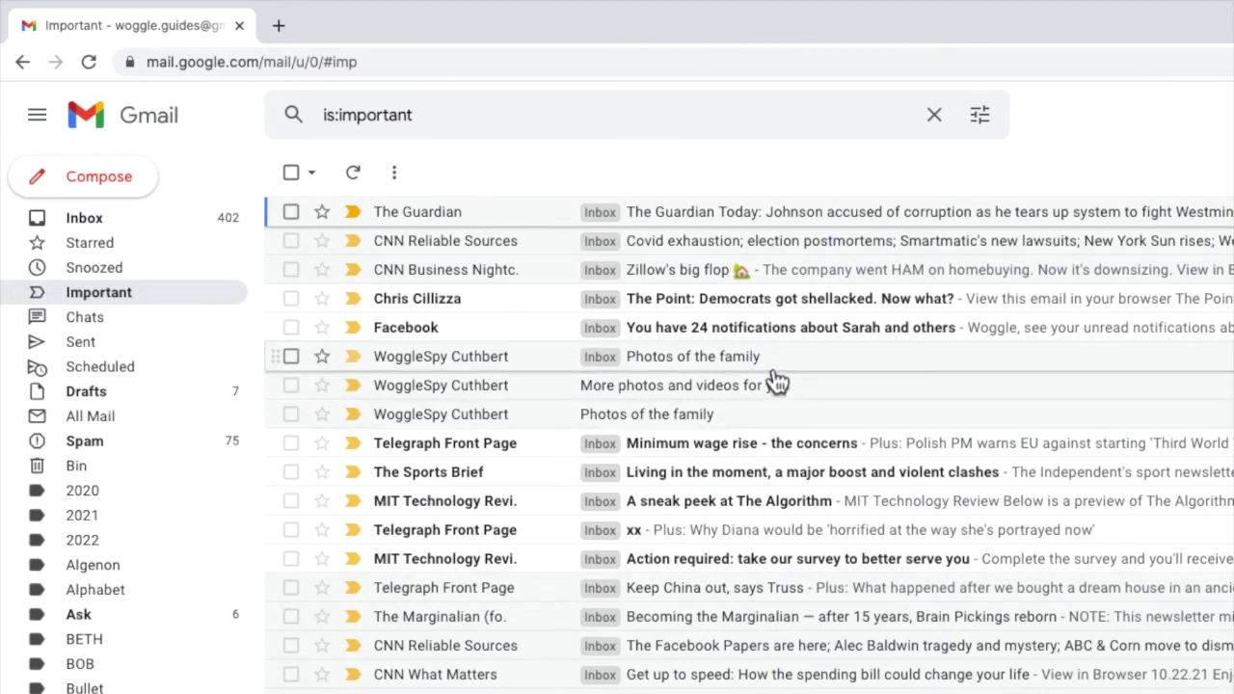
pyautogui.moveTo(764, 326)
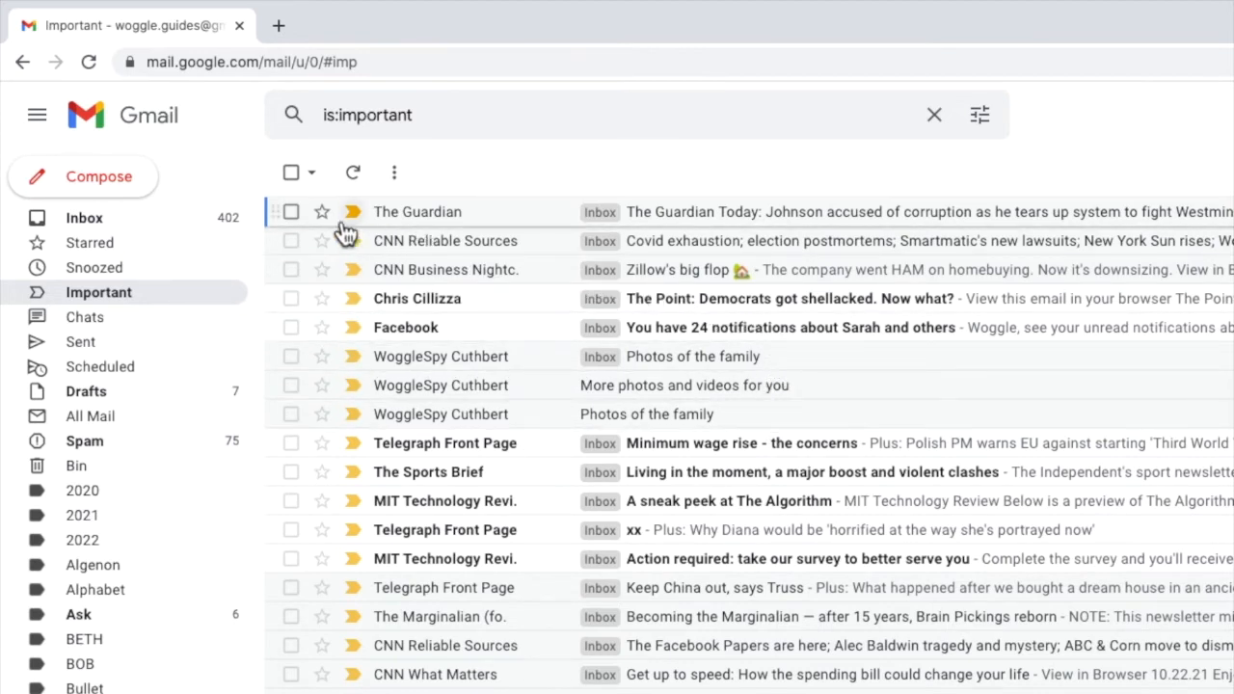
pyautogui.click(320, 210)
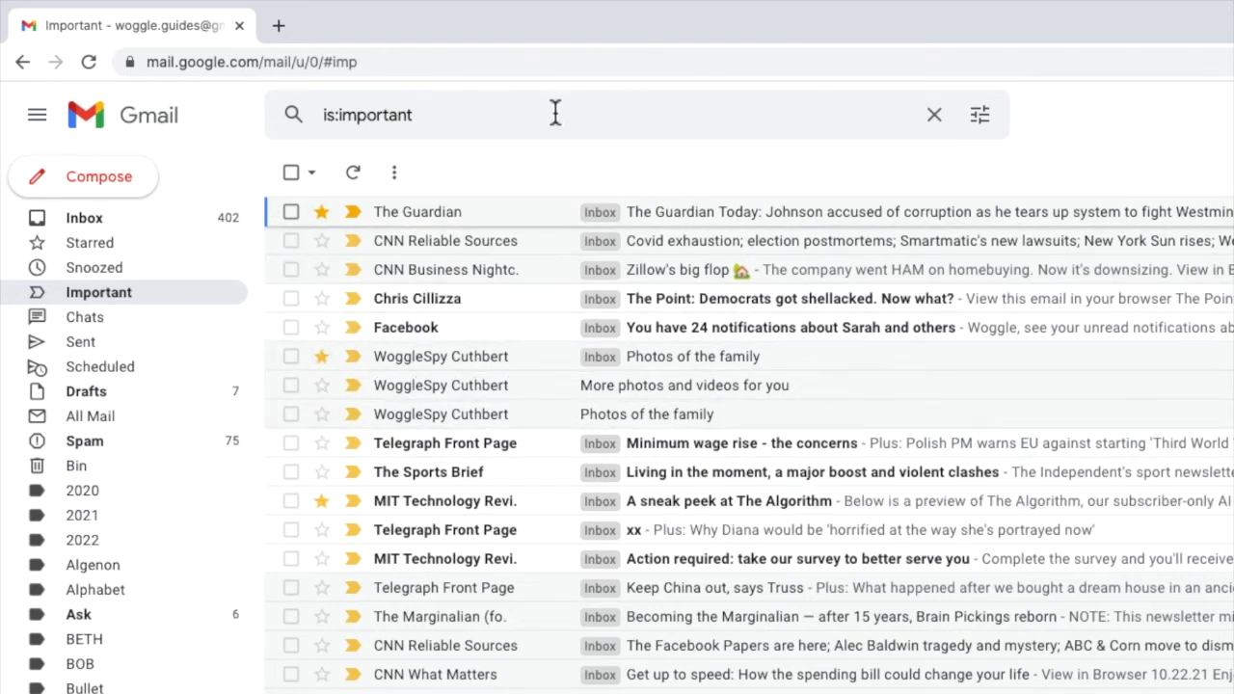
pyautogui.write('is:sta')
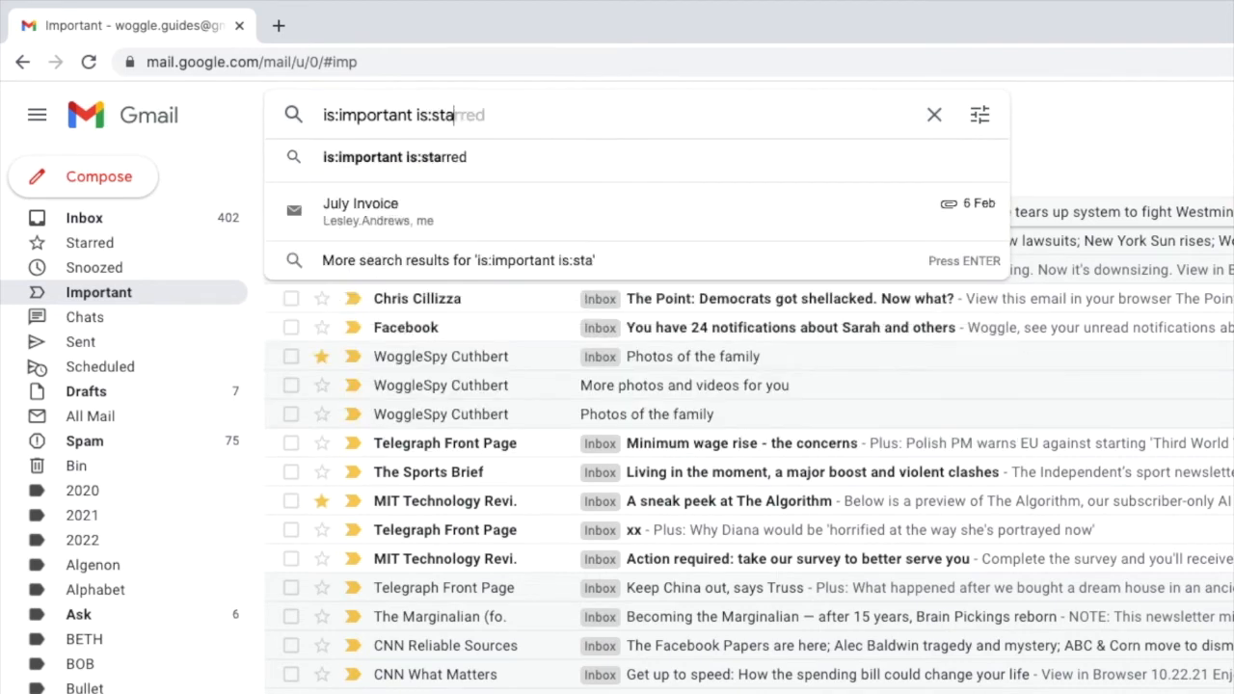
pyautogui.press('Return')
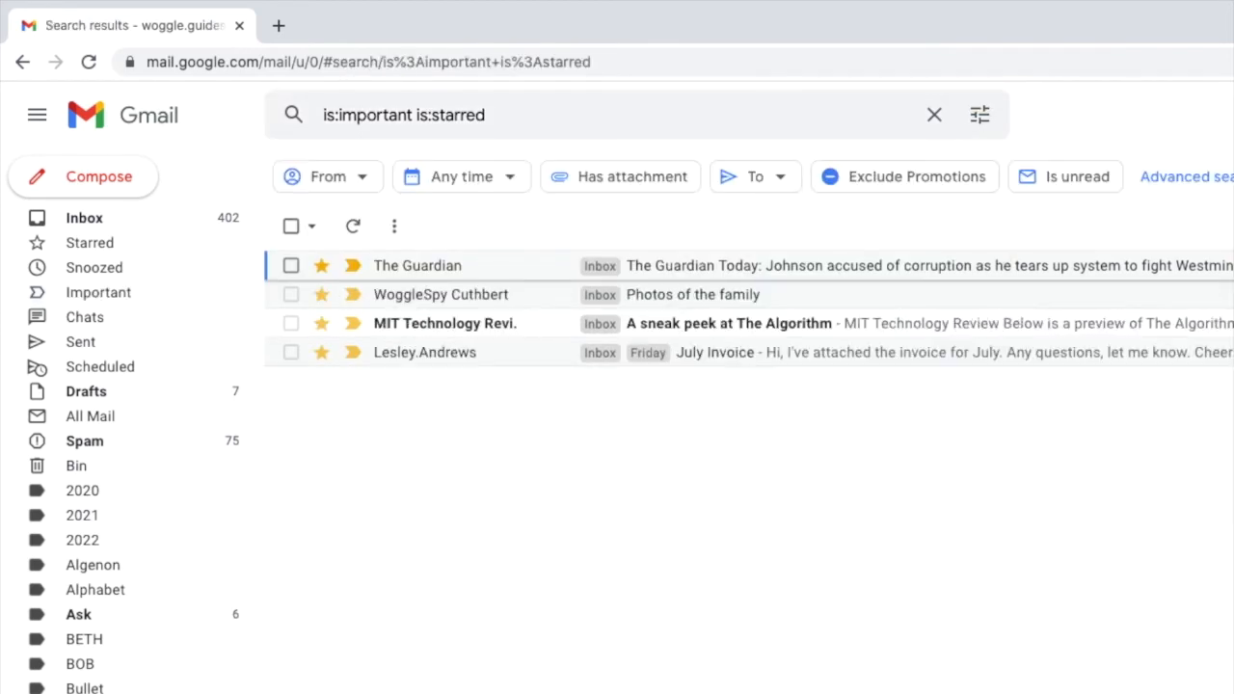